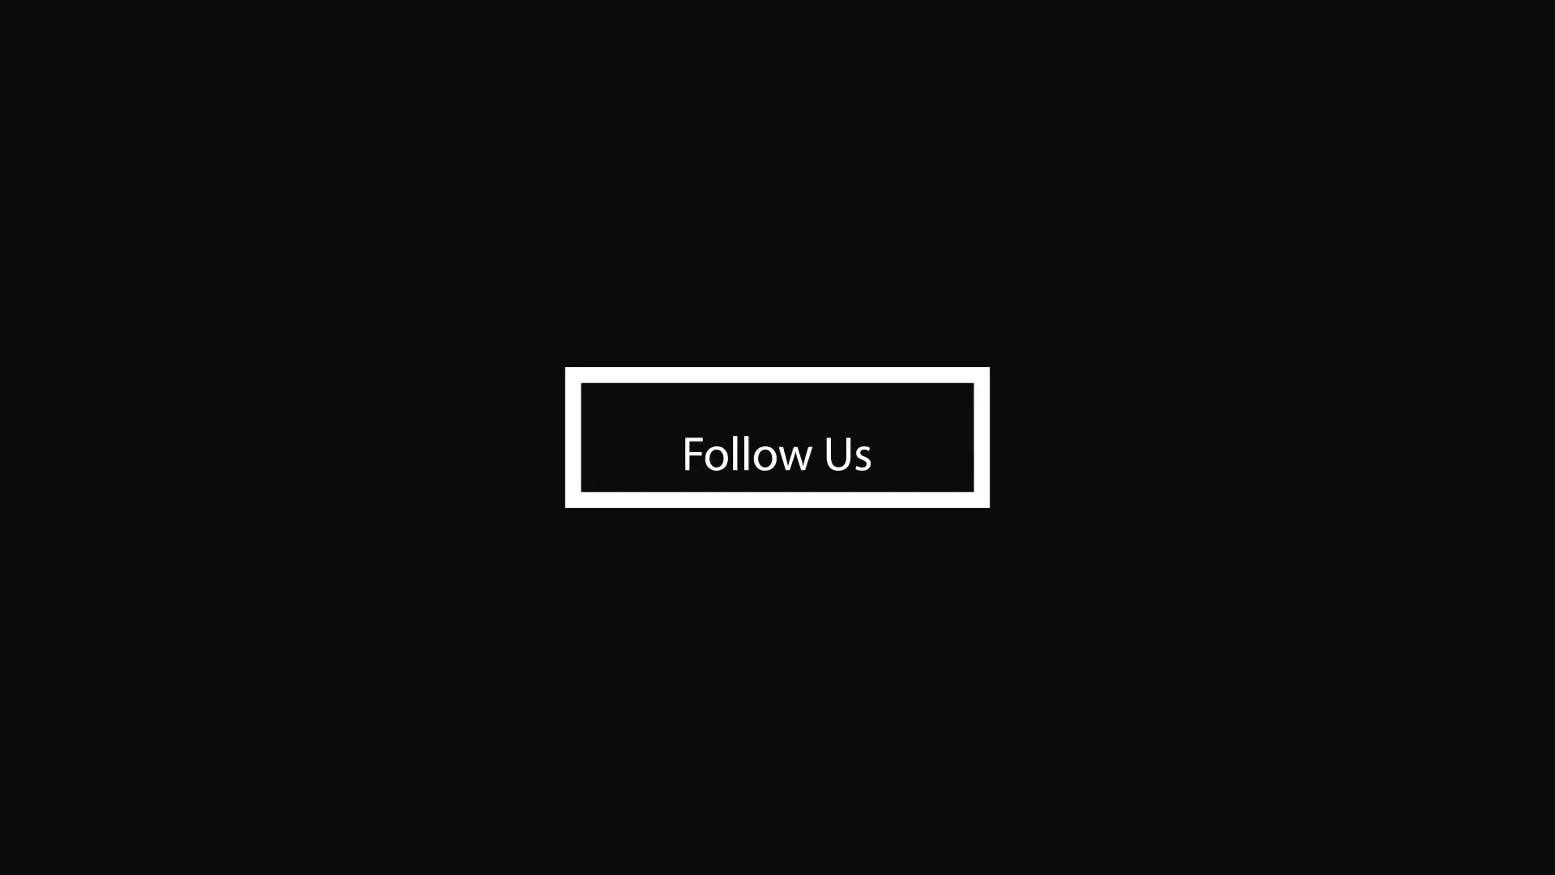
click(777, 437)
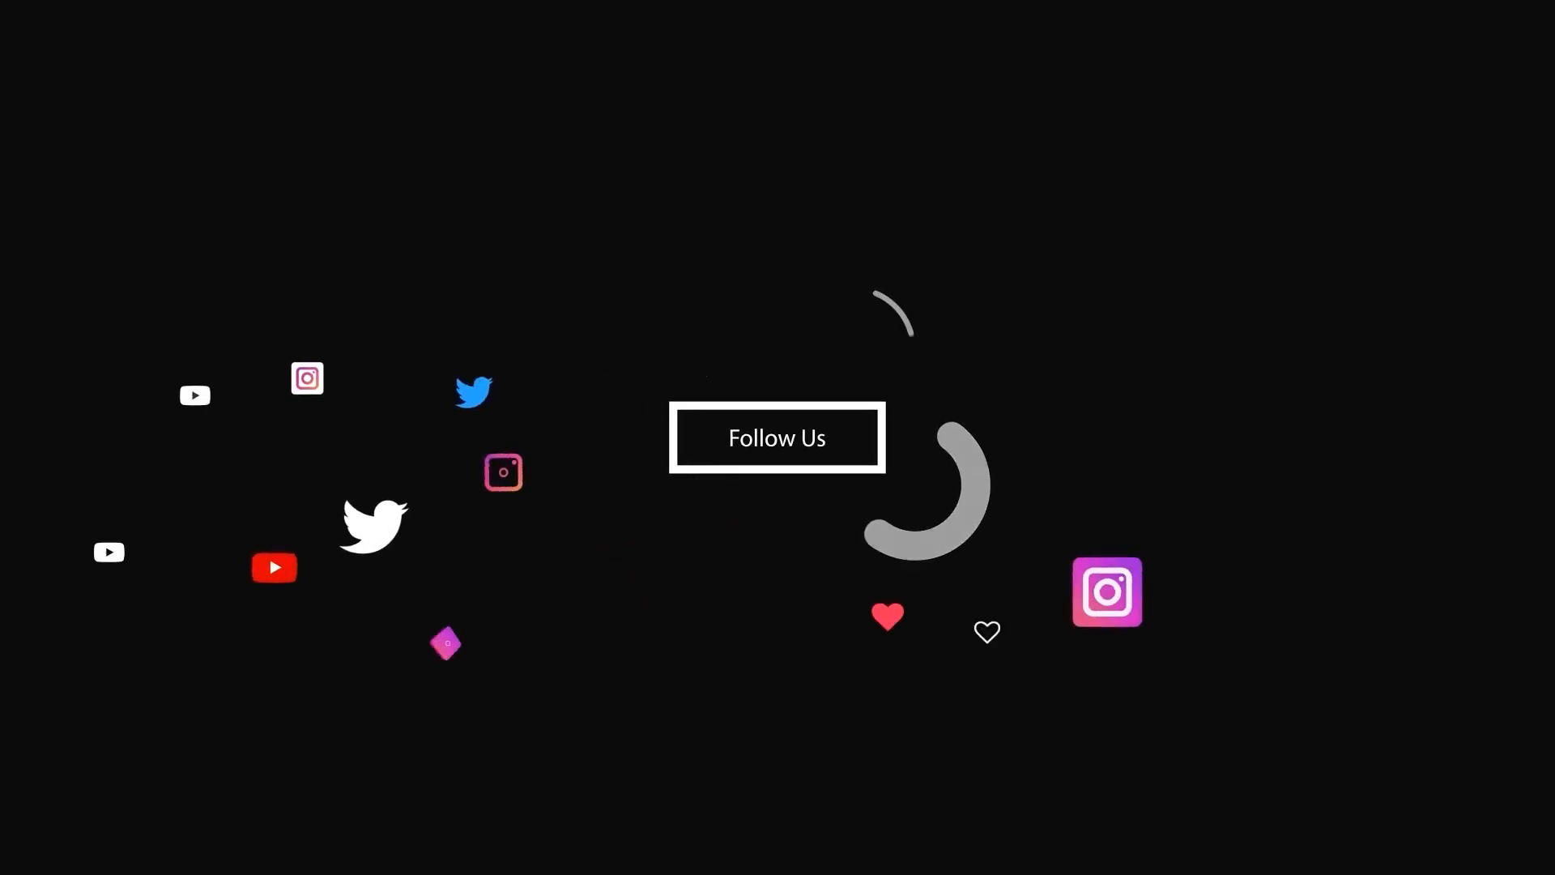